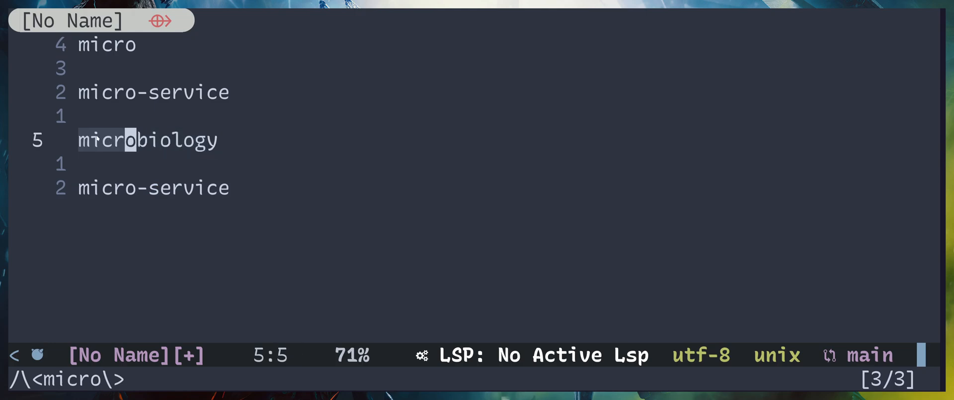
Undo the last edit and move up to the micro-service line.
key(a)
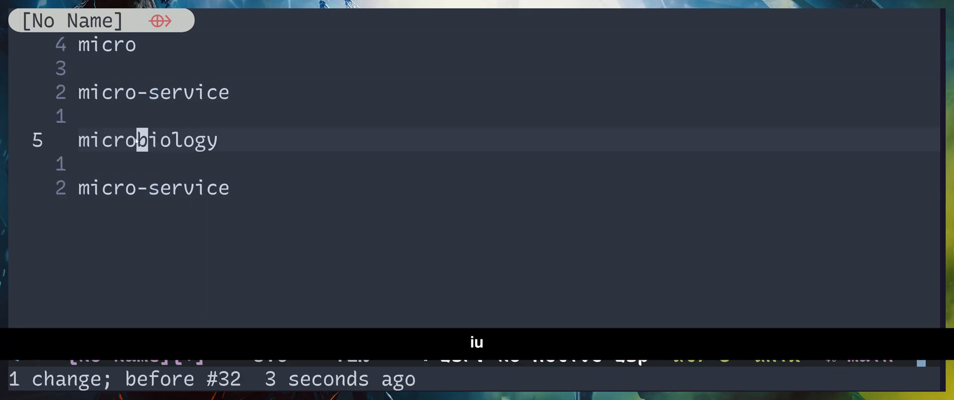
key(k)
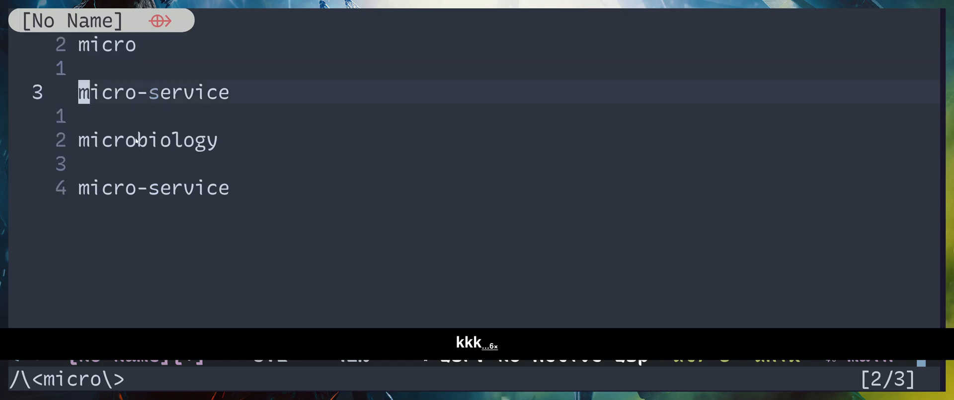
Search the selected text as plain /\Vmicro, matching four lines including microbiology.
key(k)
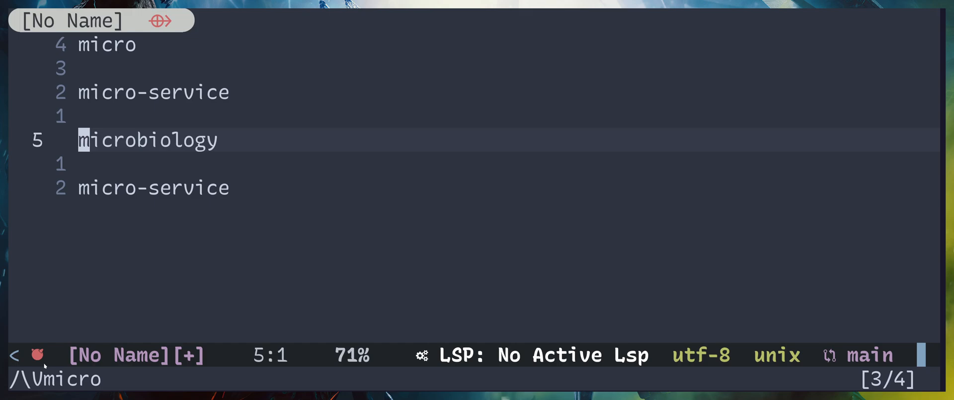
text(:h)
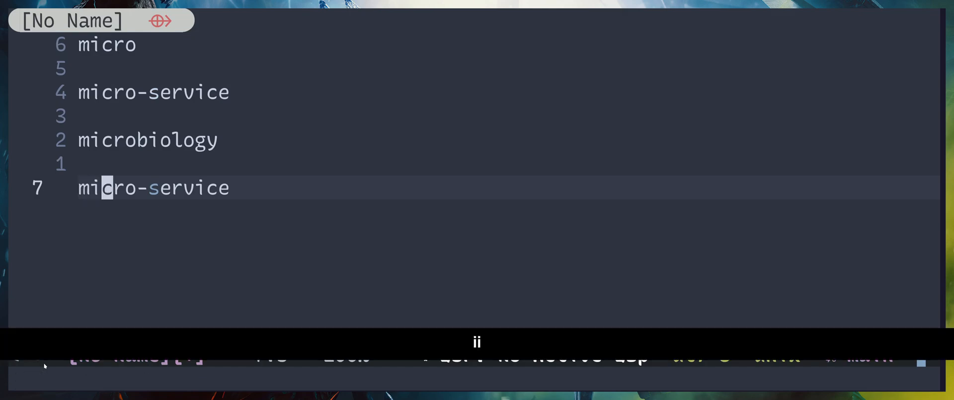
Extend the visual selection over 'micro' on the final micro-service line.
key(l)
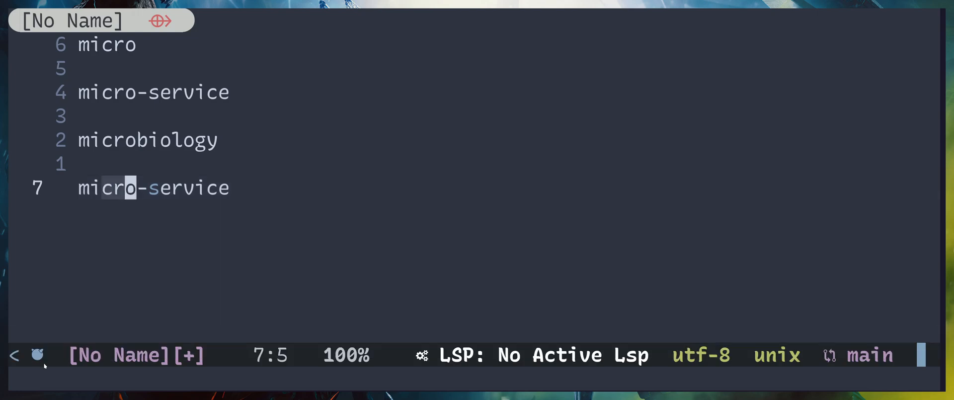